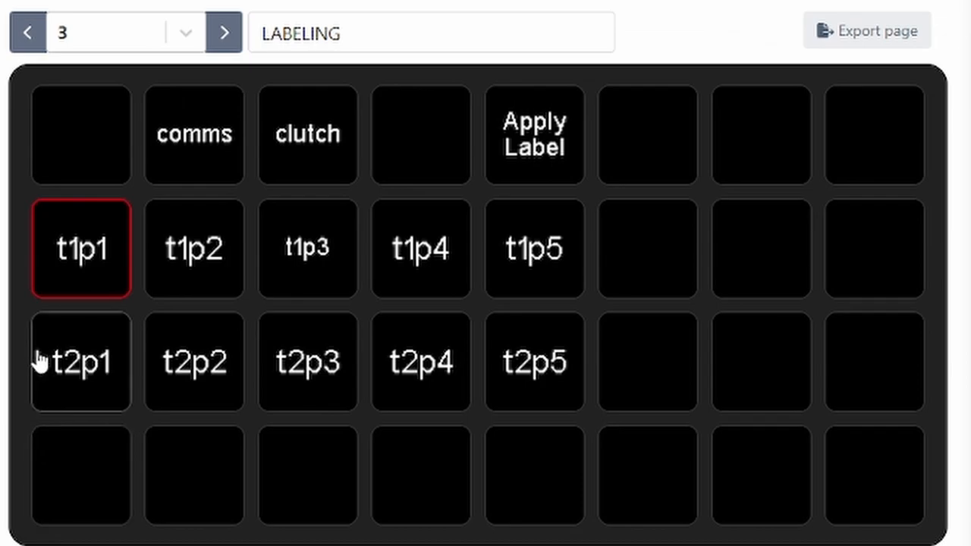
# Step: Inspect the comms, clutch and Apply Label keys on the LABELING page, then scroll down
pyautogui.click(193, 135)
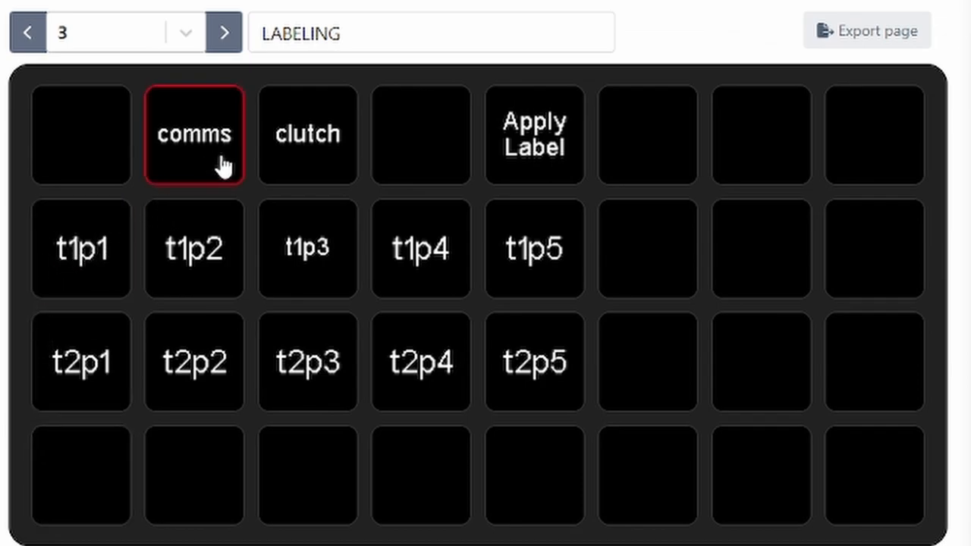
pyautogui.click(308, 134)
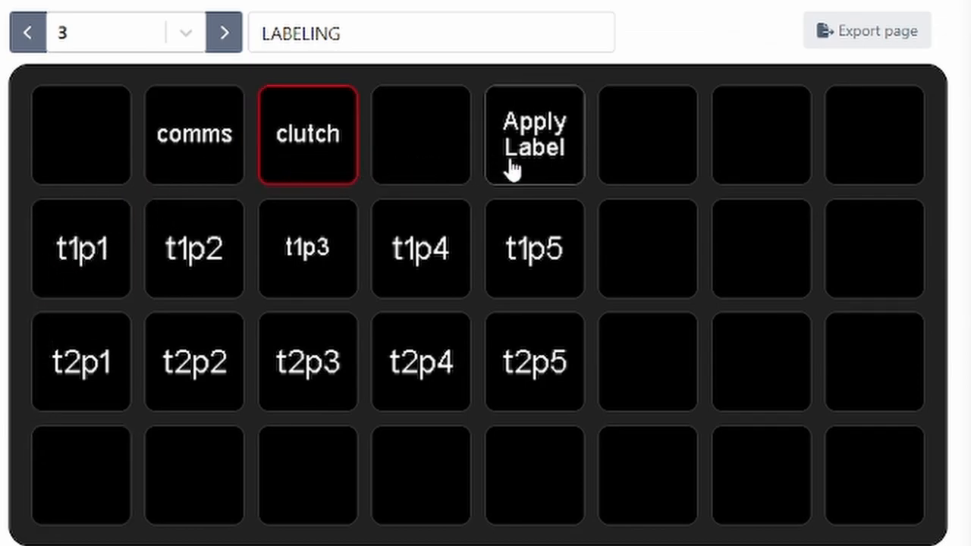
pyautogui.click(534, 135)
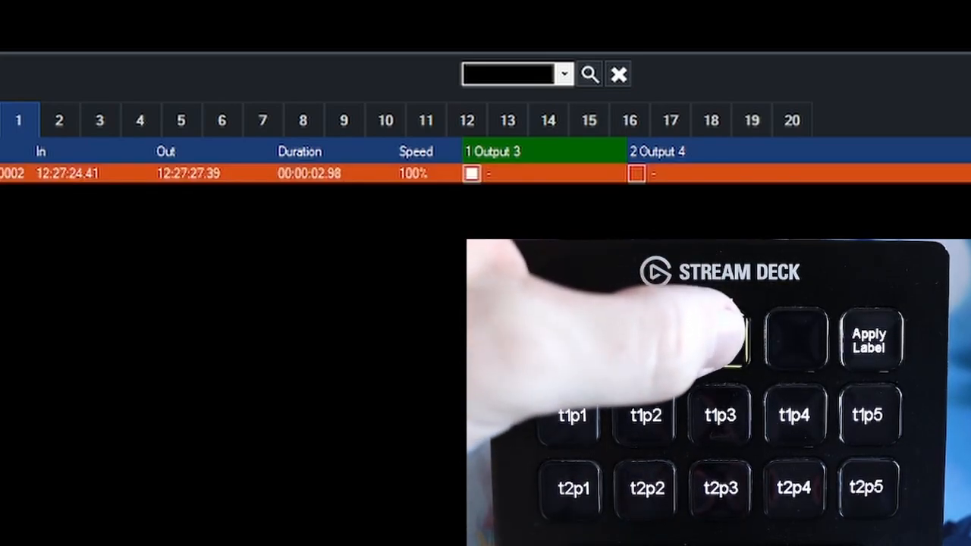
pyautogui.click(719, 340)
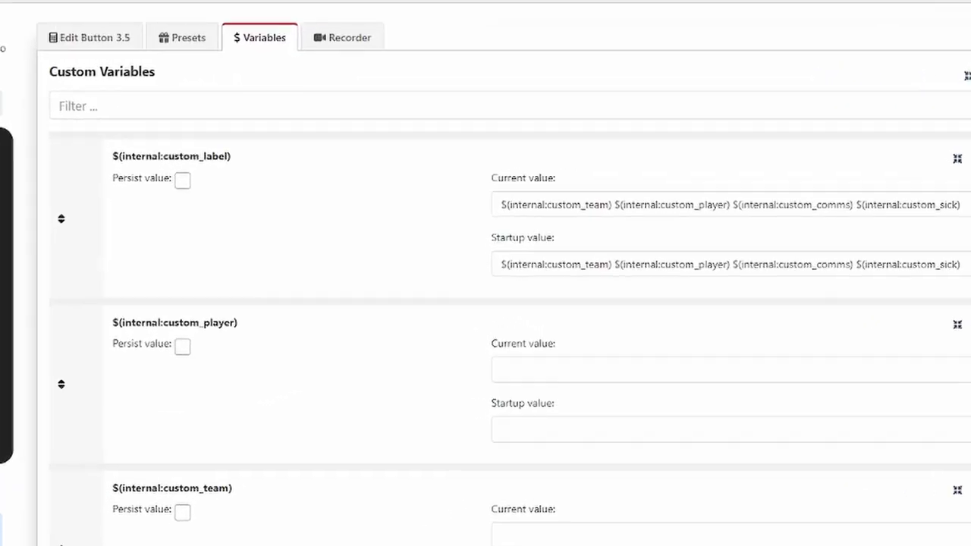
pyautogui.scroll(-3)
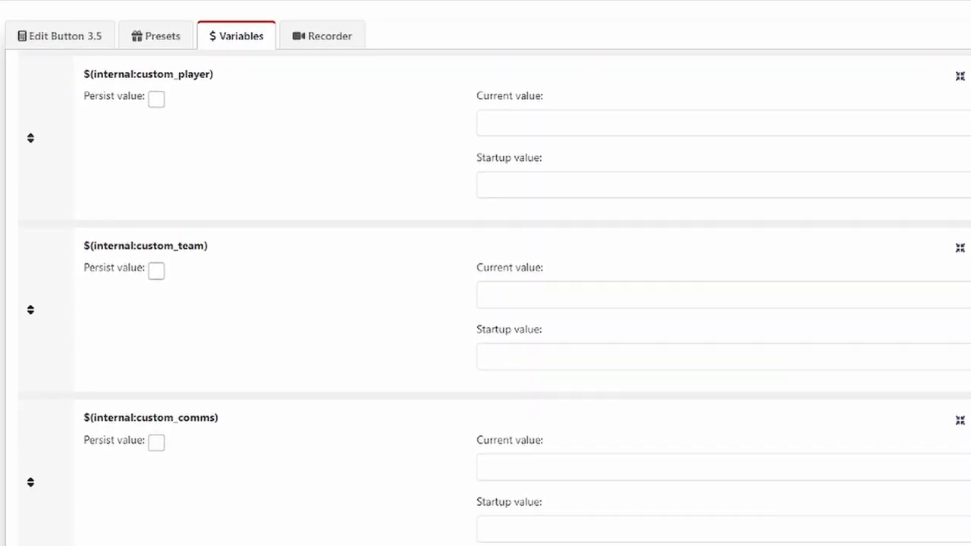
pyautogui.scroll(-3)
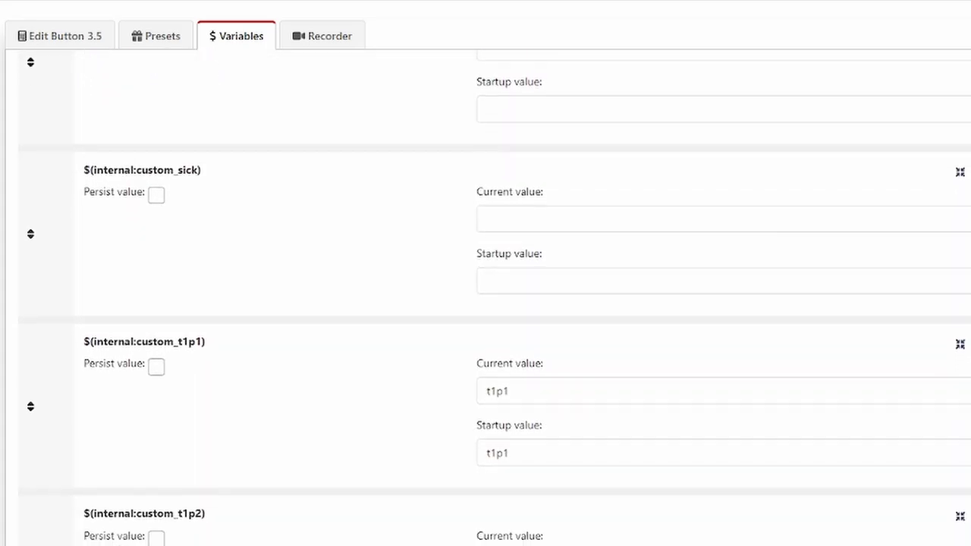
pyautogui.scroll(-3)
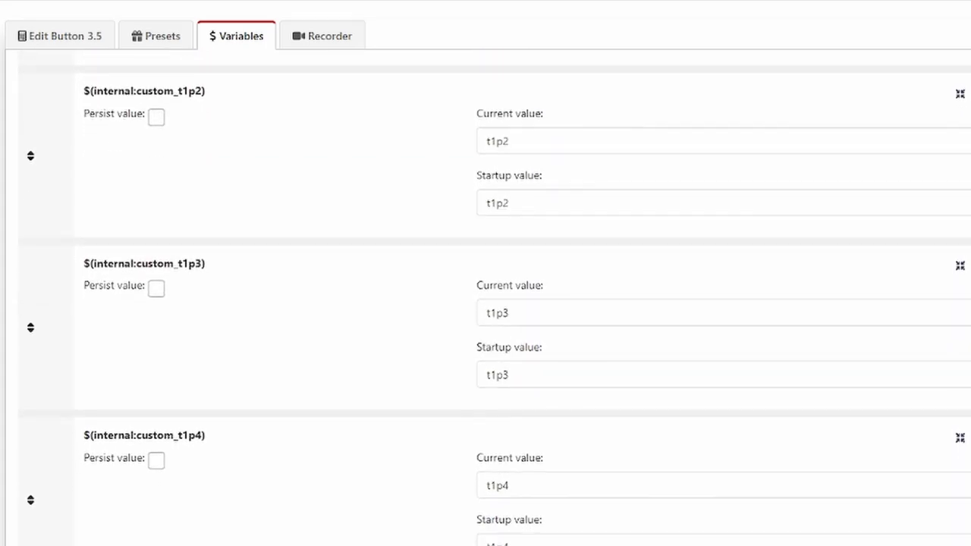
pyautogui.scroll(-3)
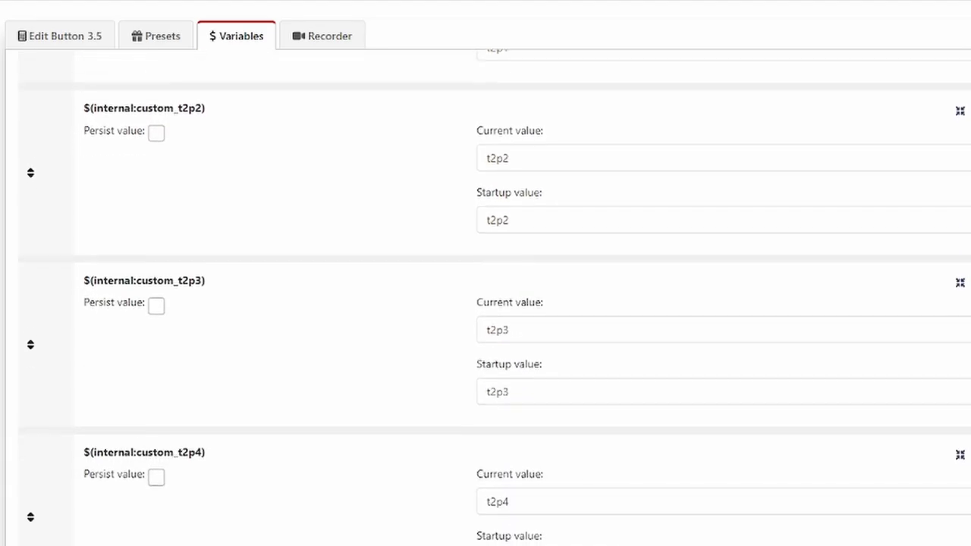
pyautogui.scroll(-3)
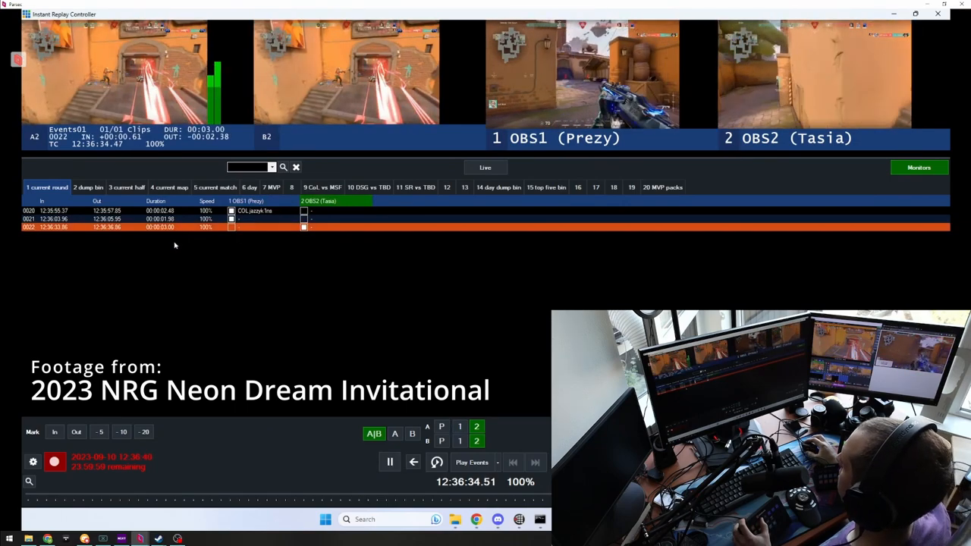
# Step: Pause and resume event 0022, capture event 0023, then play and pause it
pyautogui.click(389, 462)
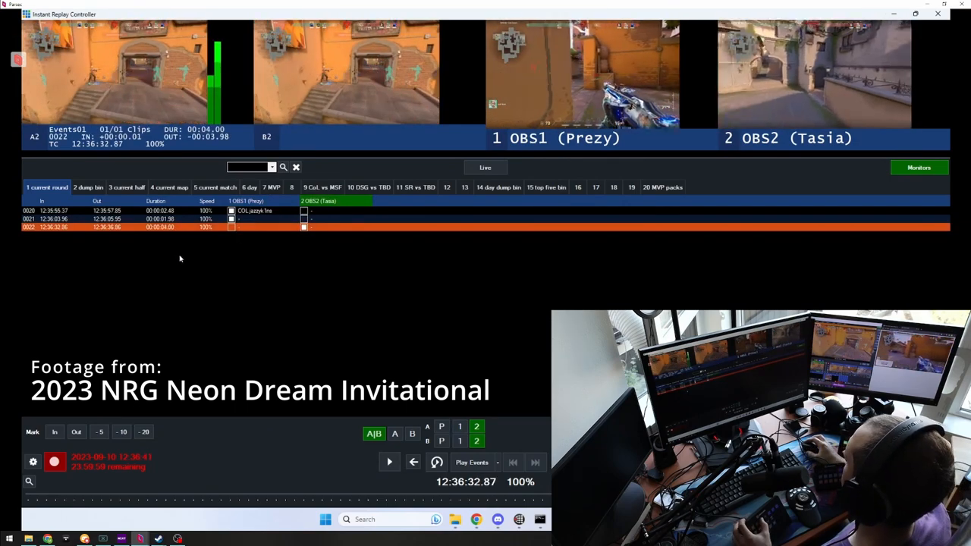
pyautogui.click(389, 462)
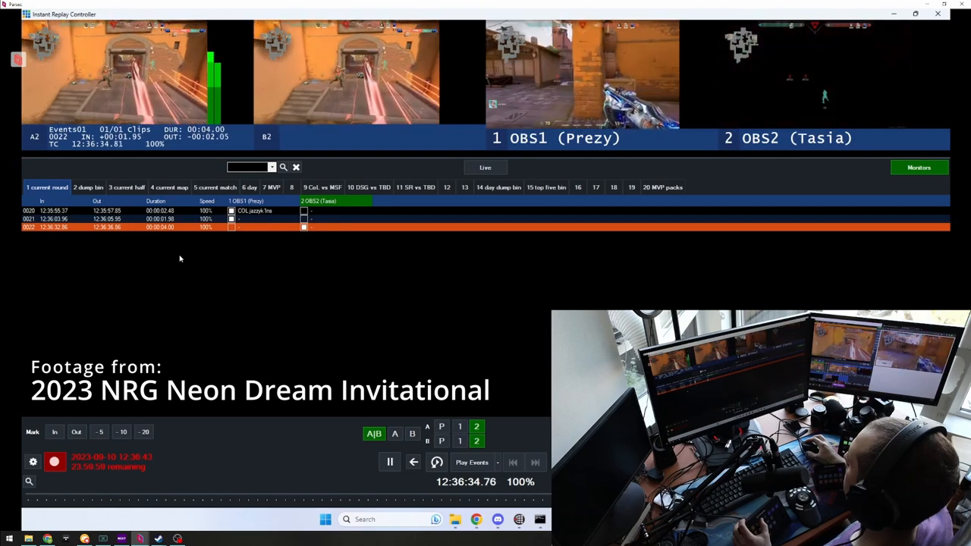
pyautogui.click(389, 462)
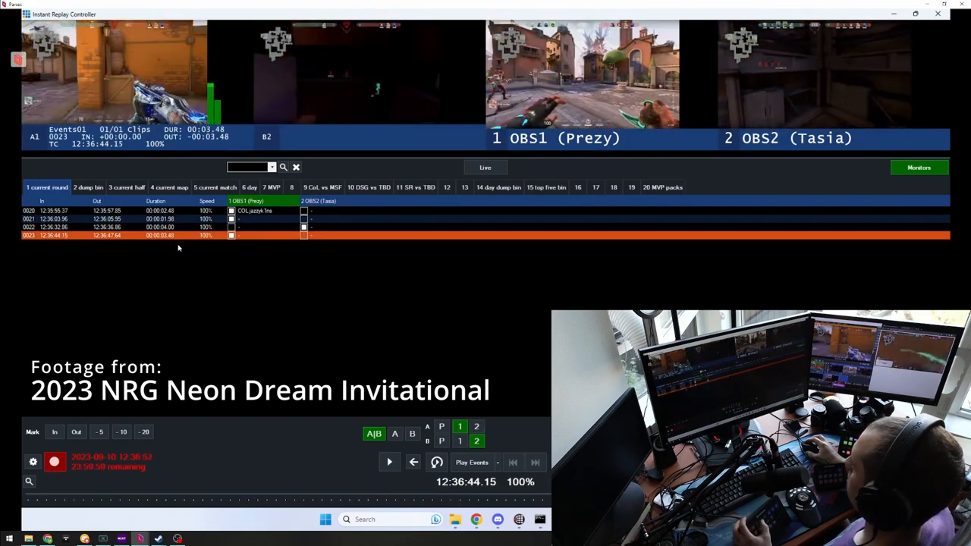
pyautogui.click(389, 462)
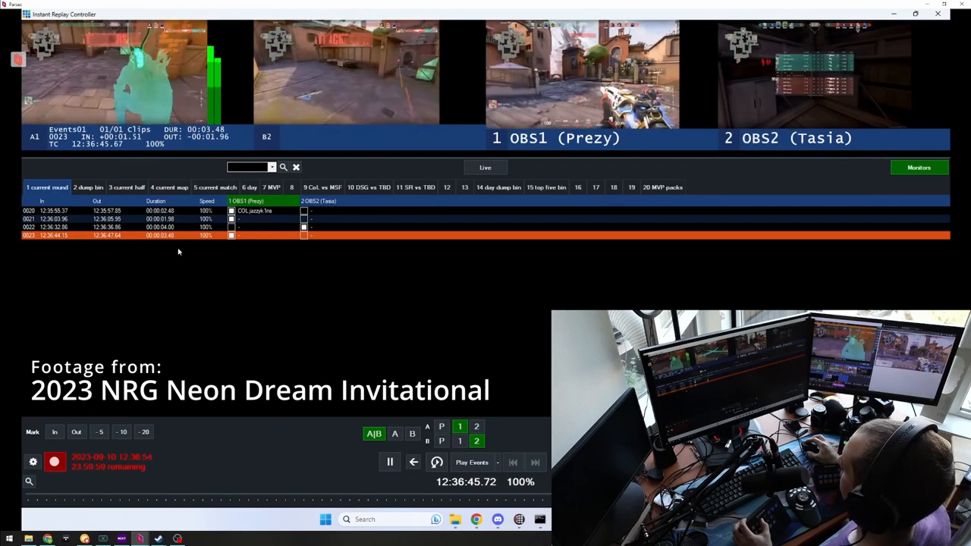
pyautogui.click(390, 462)
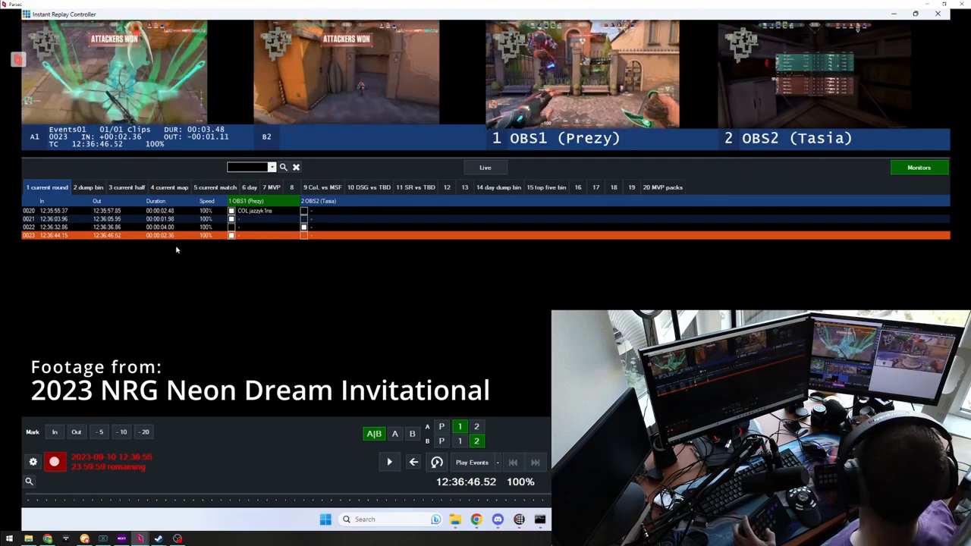
pyautogui.click(390, 462)
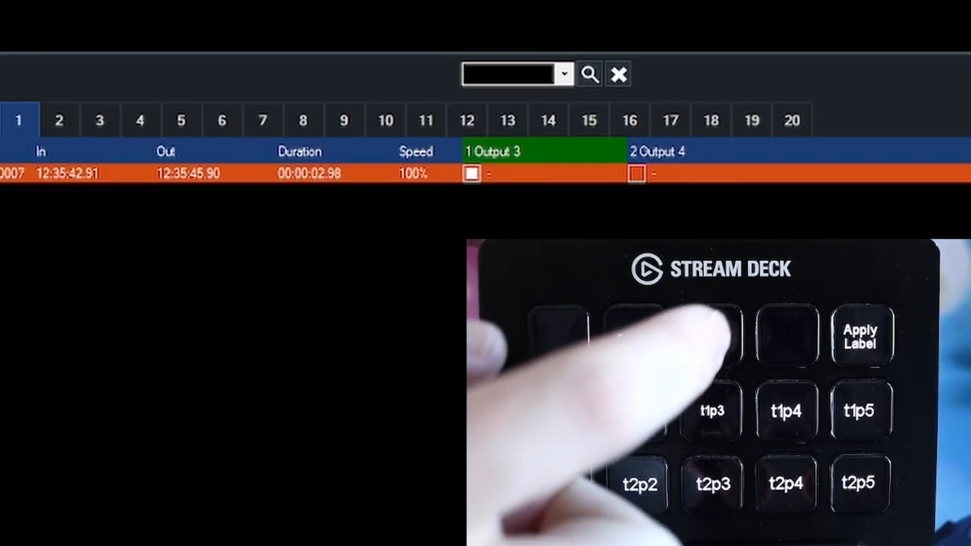
# Step: Label camera 1 as TEAM1 t1p2 CLUTCH, then press the long-named t1p3 key on event 0009
pyautogui.click(711, 336)
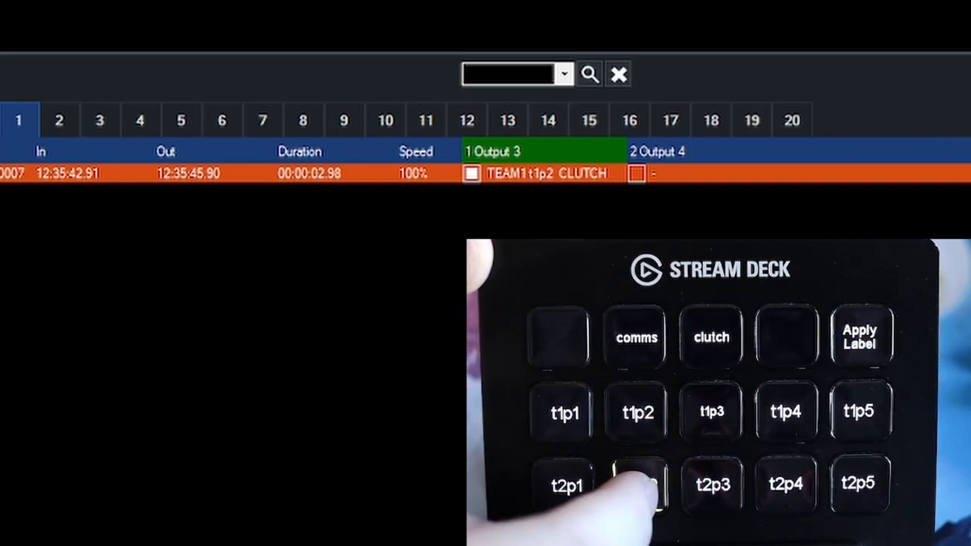
pyautogui.click(638, 484)
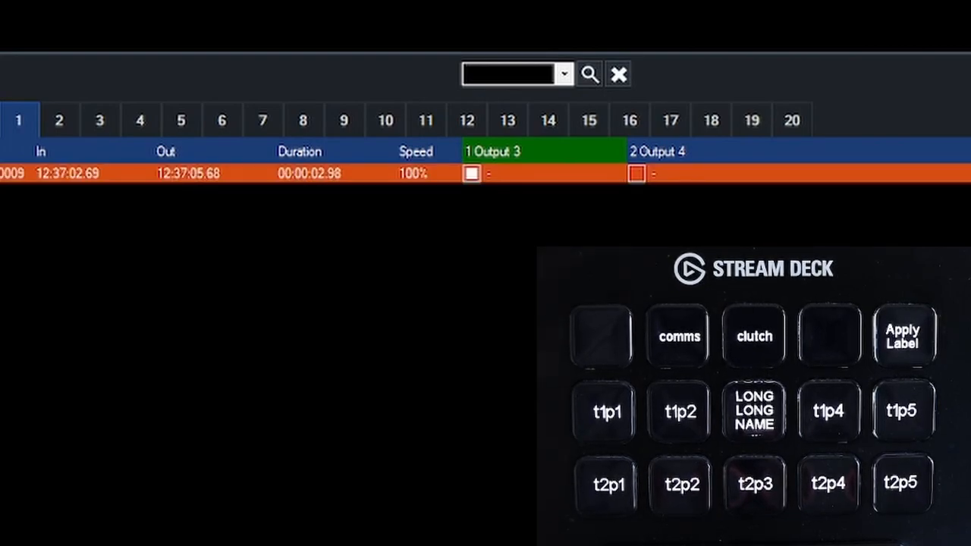
pyautogui.click(754, 410)
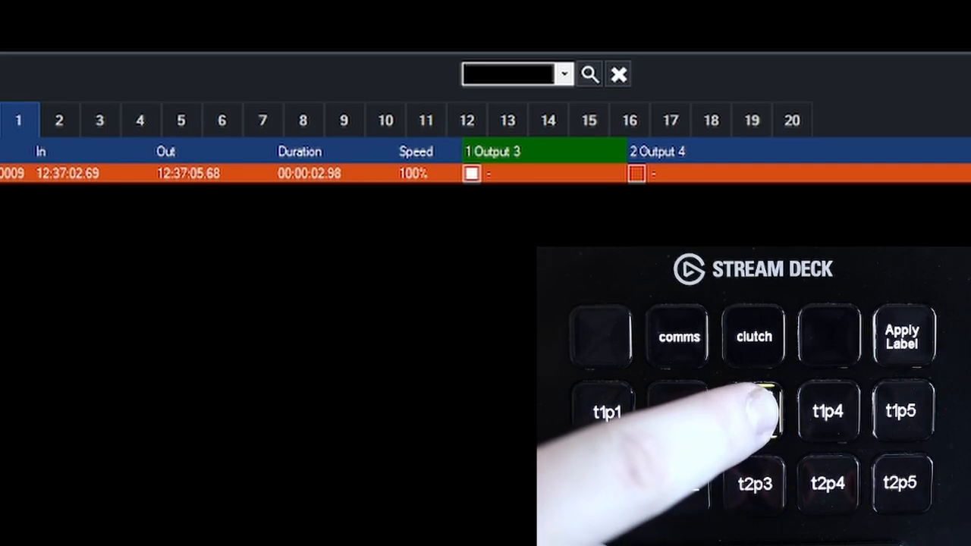
pyautogui.click(754, 411)
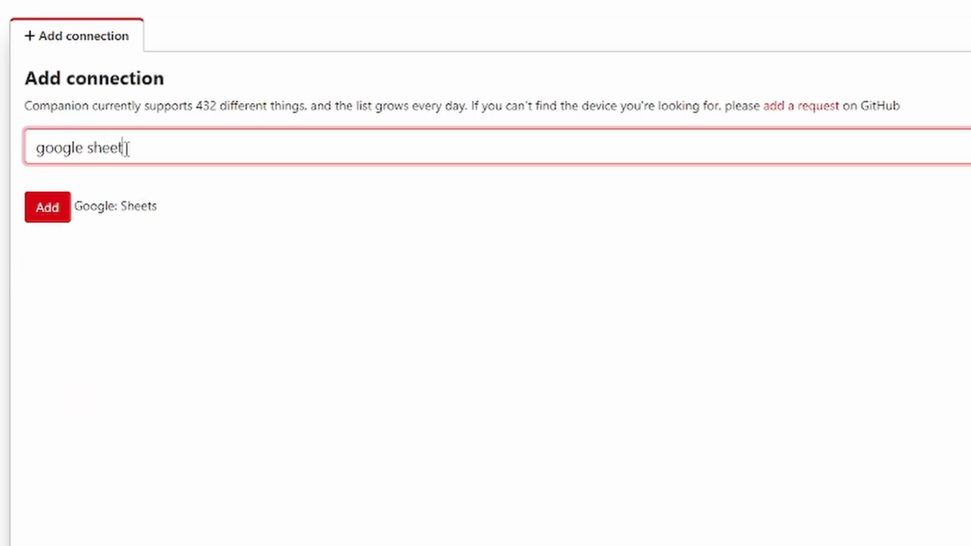
# Step: Add the Google: Sheets connection found by searching 'google sheet'
pyautogui.click(46, 207)
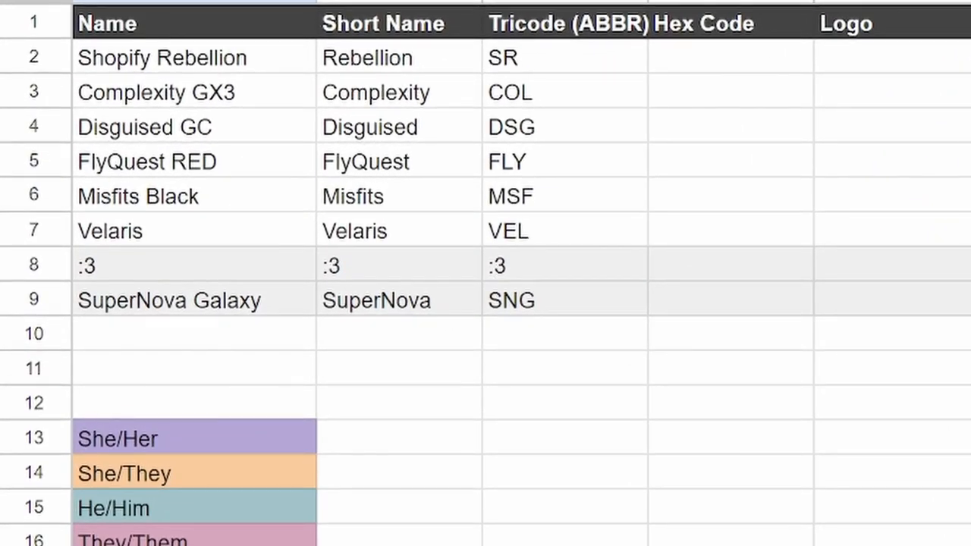
pyautogui.hscroll(3)
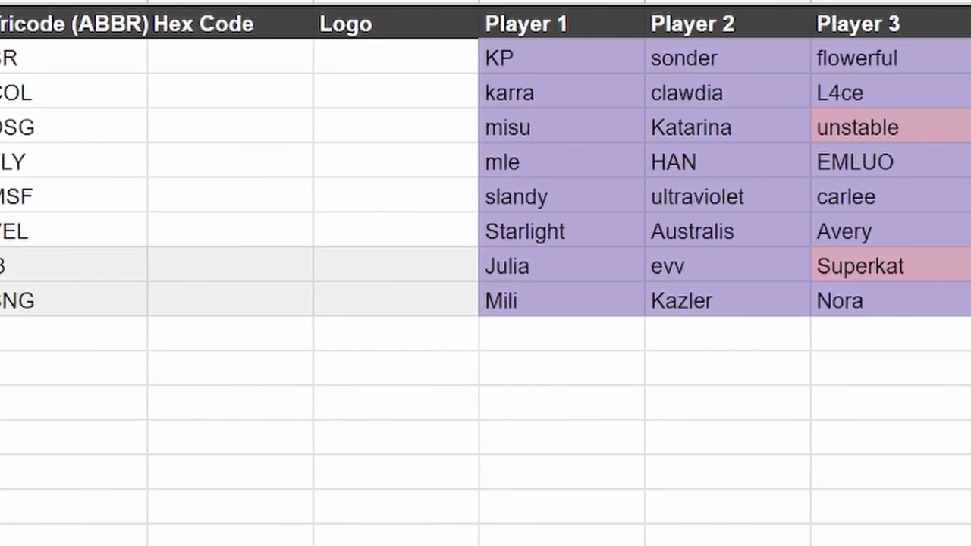
pyautogui.hscroll(3)
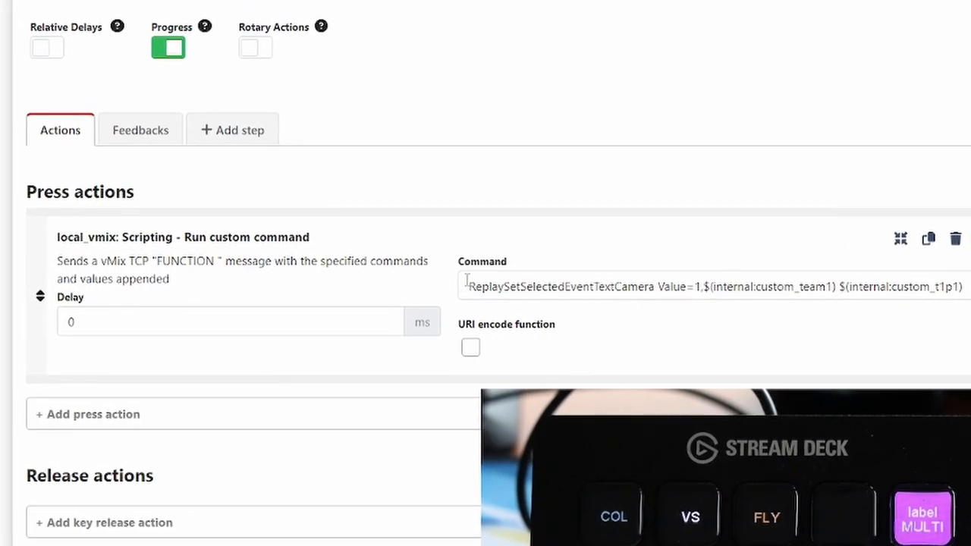
pyautogui.doubleClick(719, 287)
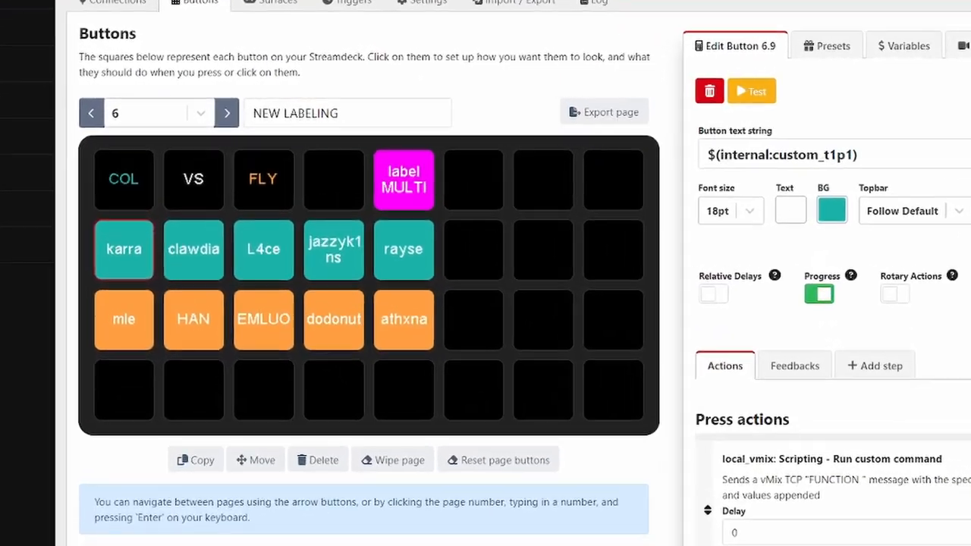
# Step: Page forward to TEAM 1 (page 7) and TEAM 2 (page 8), then back to TEAM 1
pyautogui.click(226, 112)
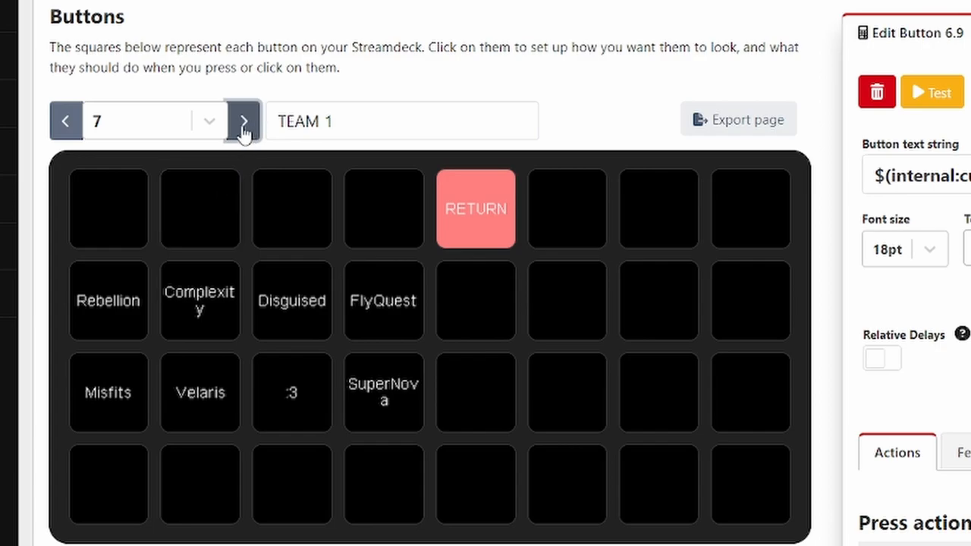
pyautogui.click(243, 121)
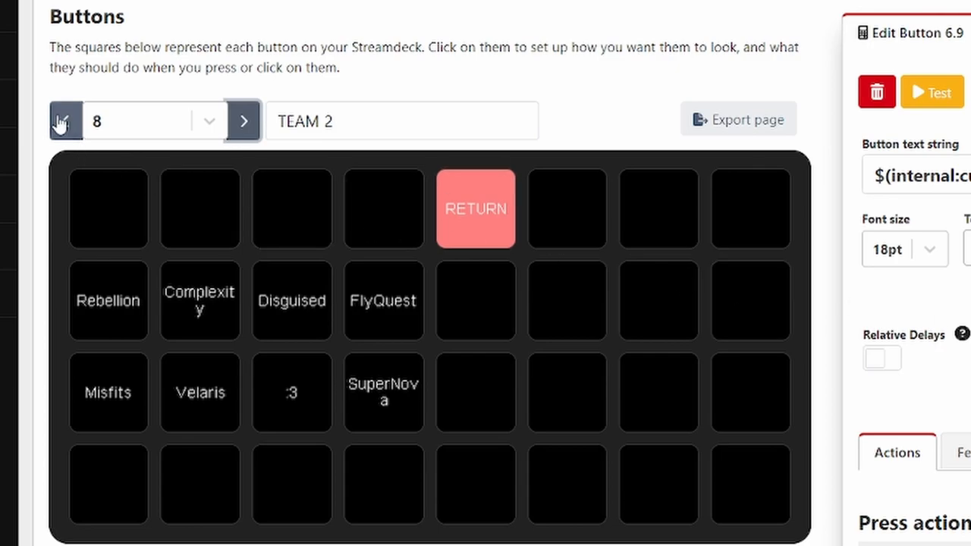
pyautogui.click(66, 121)
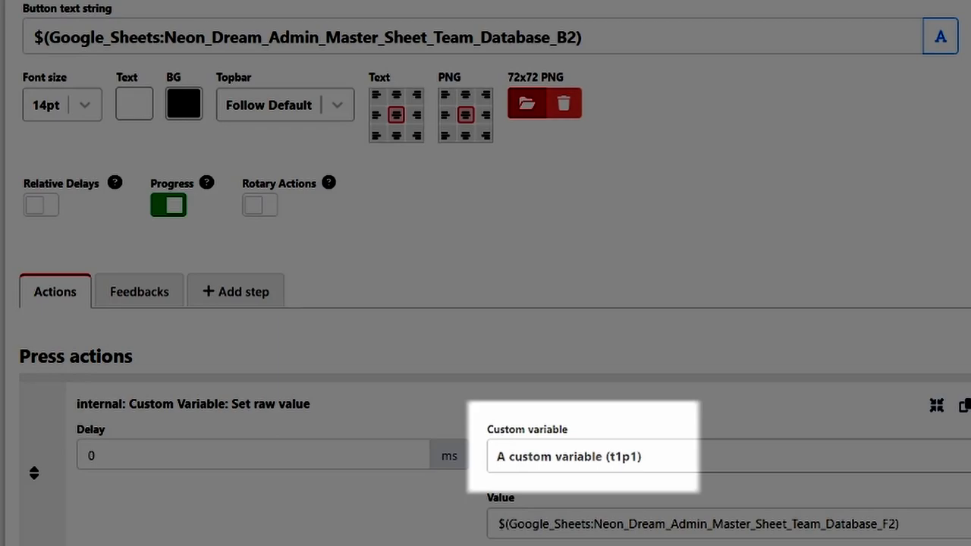
pyautogui.scroll(-3)
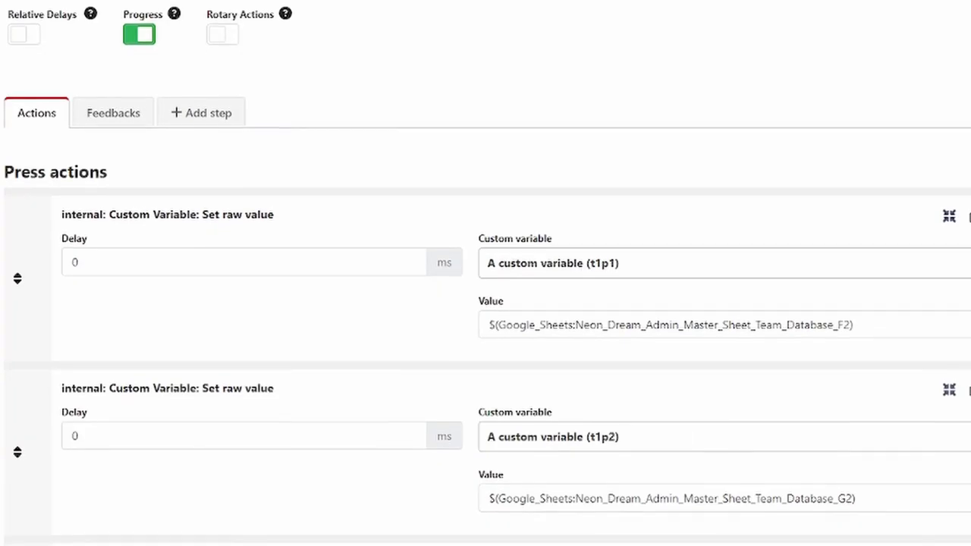
pyautogui.scroll(-3)
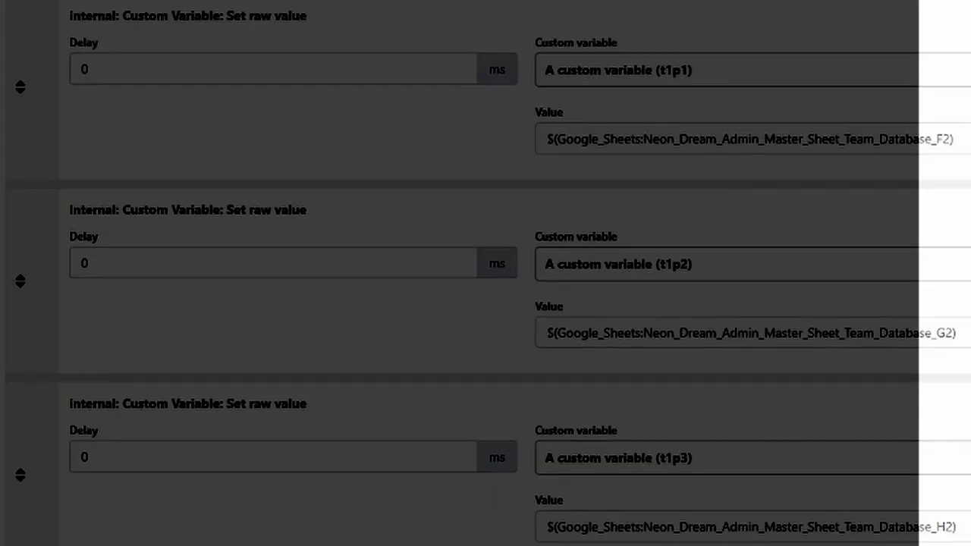
pyautogui.scroll(-3)
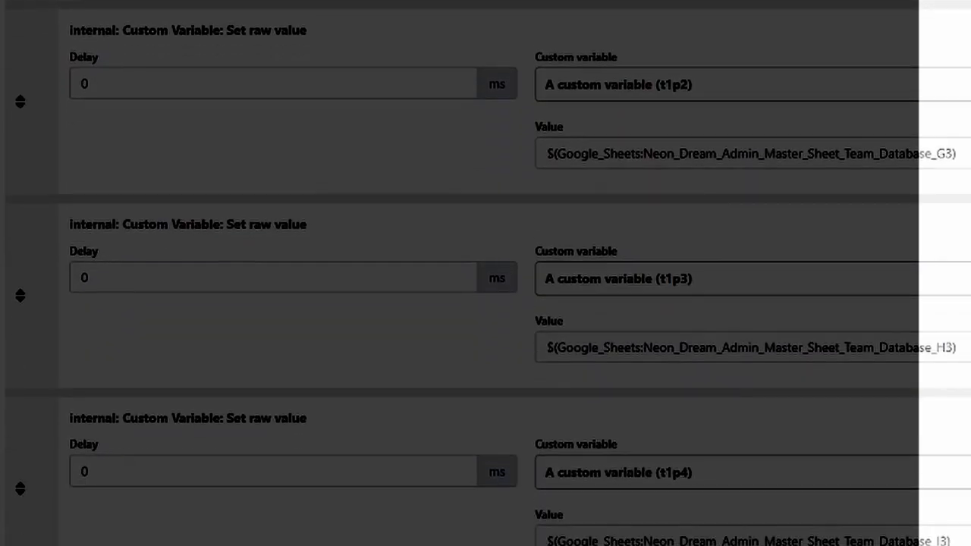
pyautogui.scroll(-3)
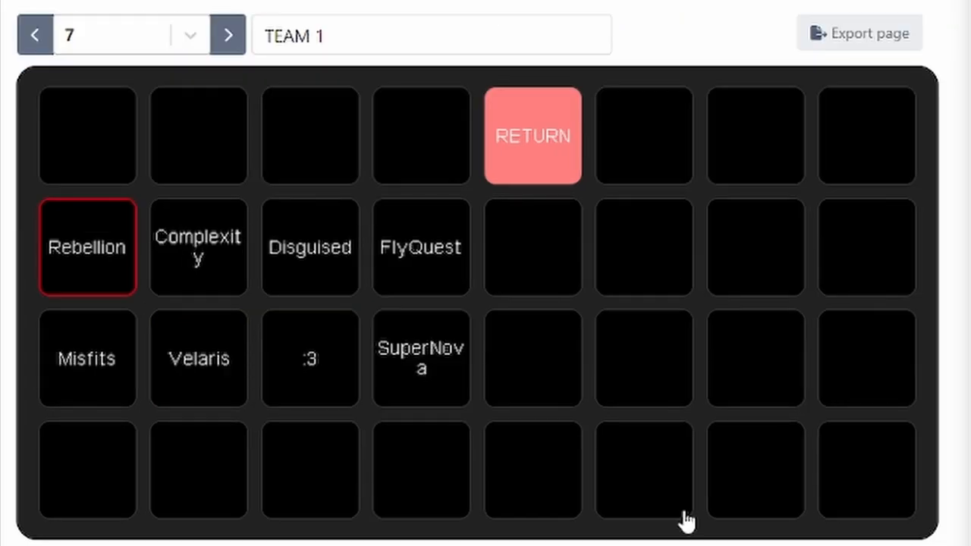
pyautogui.moveTo(196, 49)
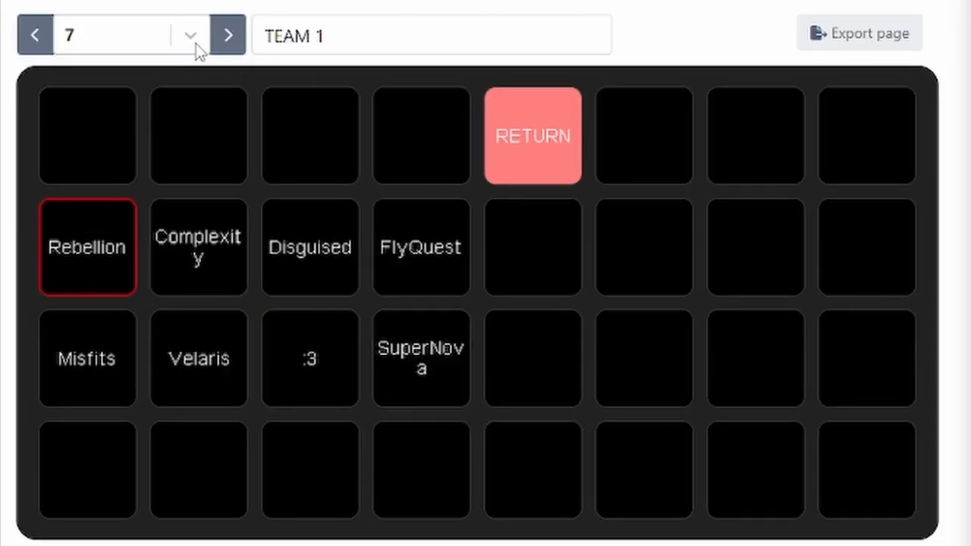
pyautogui.click(227, 35)
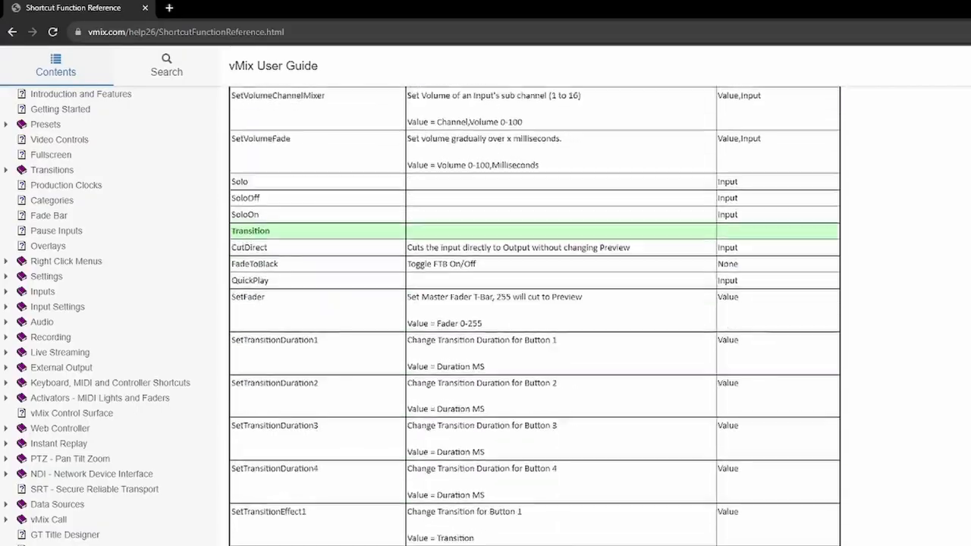
# Step: Scroll the vMix shortcut function table down to the colour-correction functions
pyautogui.scroll(-3)
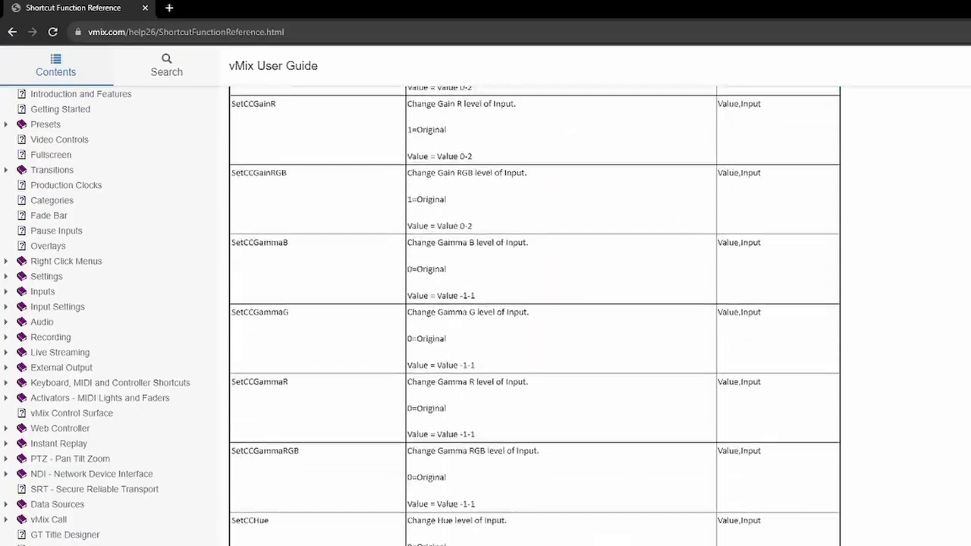
pyautogui.scroll(-3)
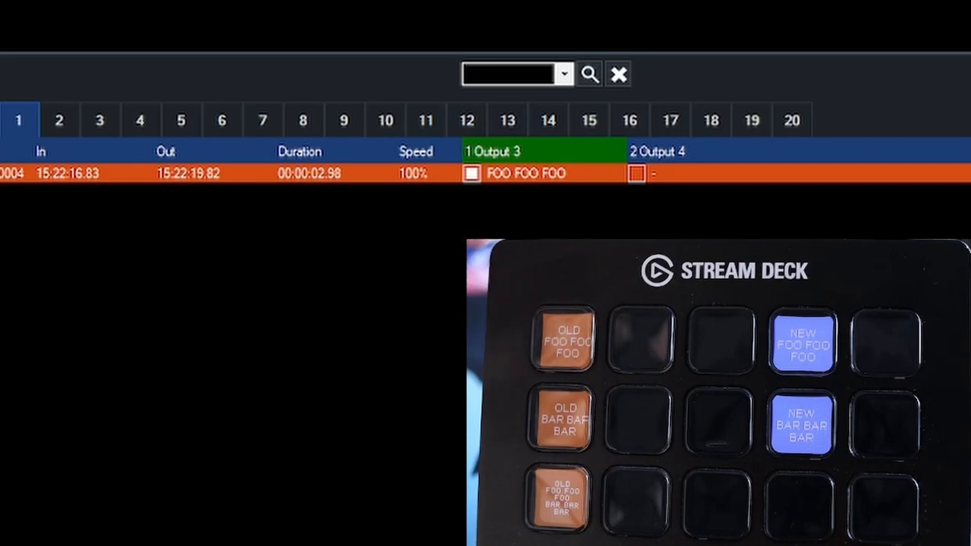
# Step: Relabel the latest event BAR BAR BAR, combine both labels, and add a FOO FOO FOO event
pyautogui.click(562, 421)
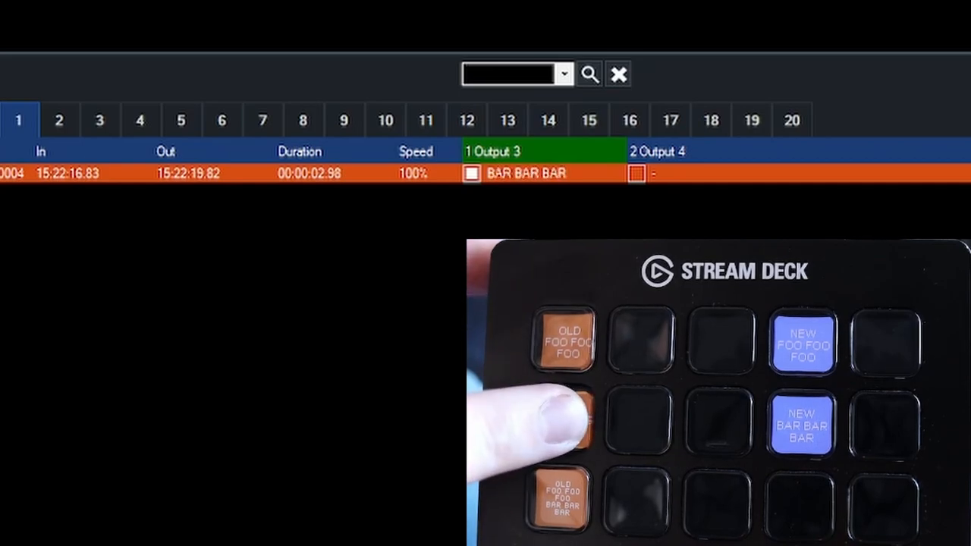
pyautogui.click(562, 421)
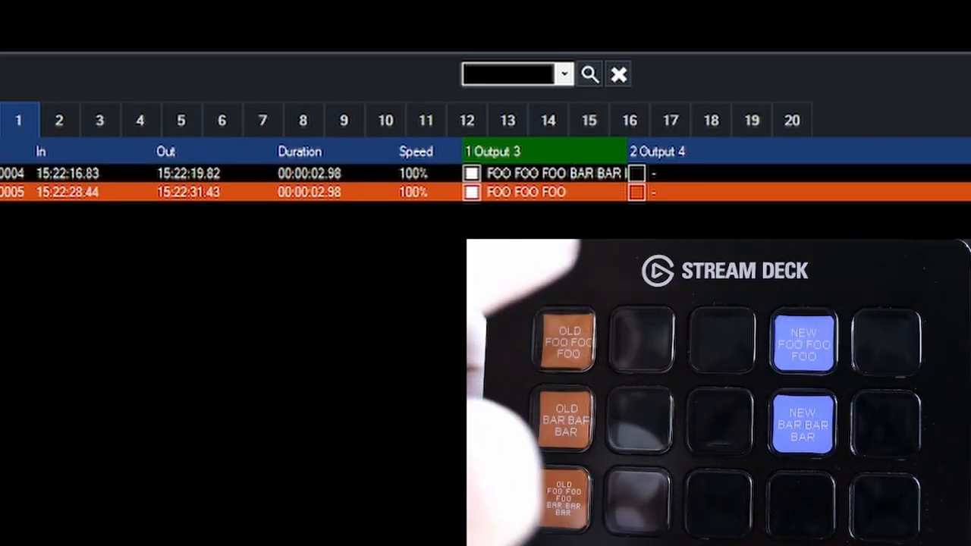
pyautogui.click(802, 423)
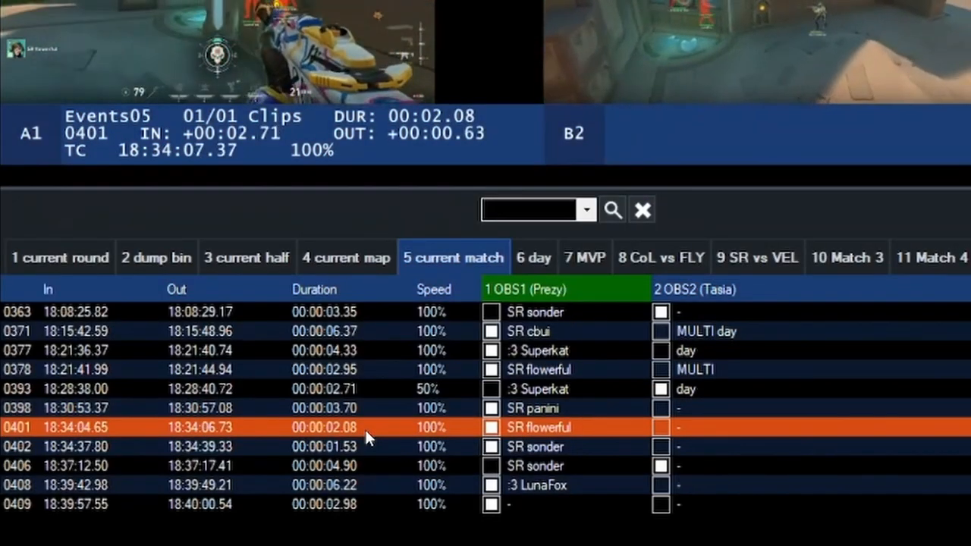
# Step: Choose BAR BAR BAR in the event search dropdown to show only those clips
pyautogui.rightClick(368, 436)
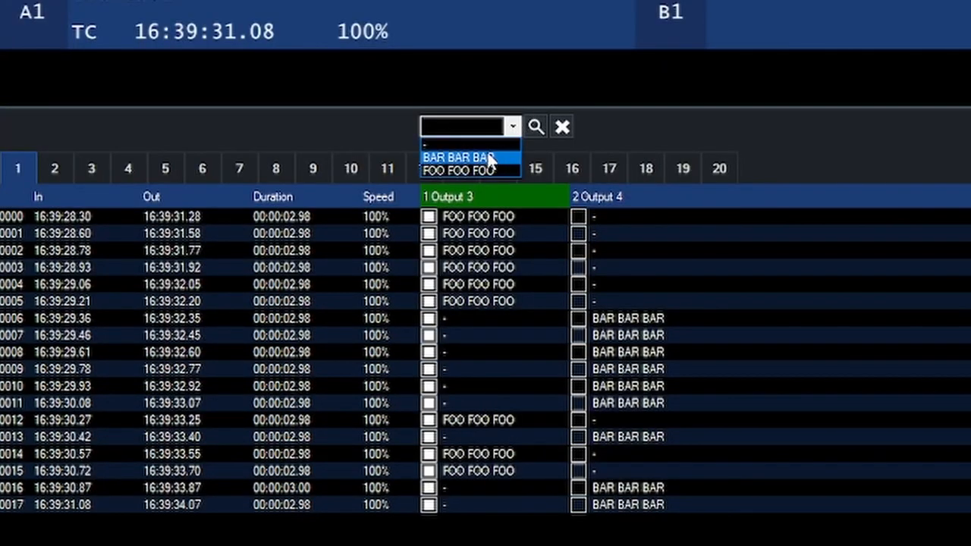
pyautogui.click(463, 145)
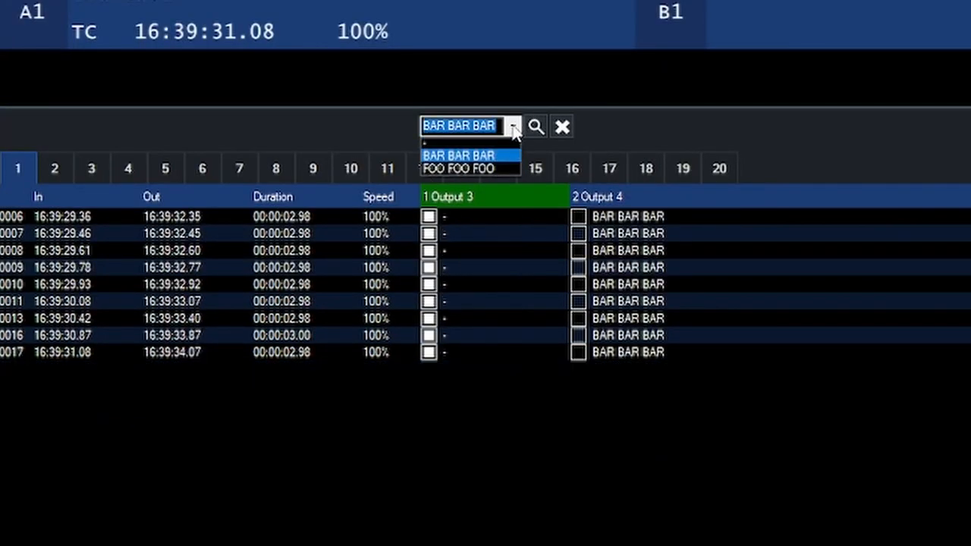
pyautogui.click(469, 168)
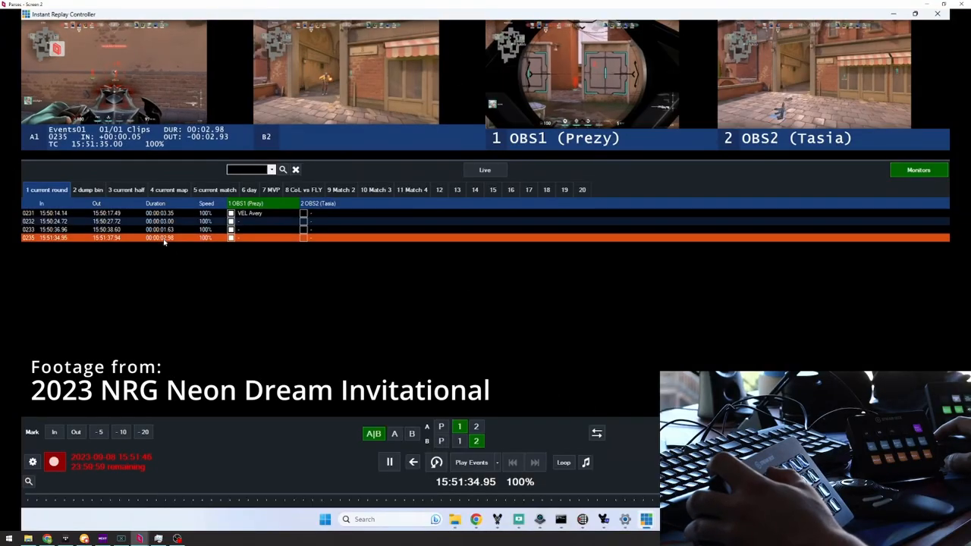
# Step: Label events 0235 and 0236 VEL Starlight and VEL Xann, then delete events 0231–0233
pyautogui.click(389, 462)
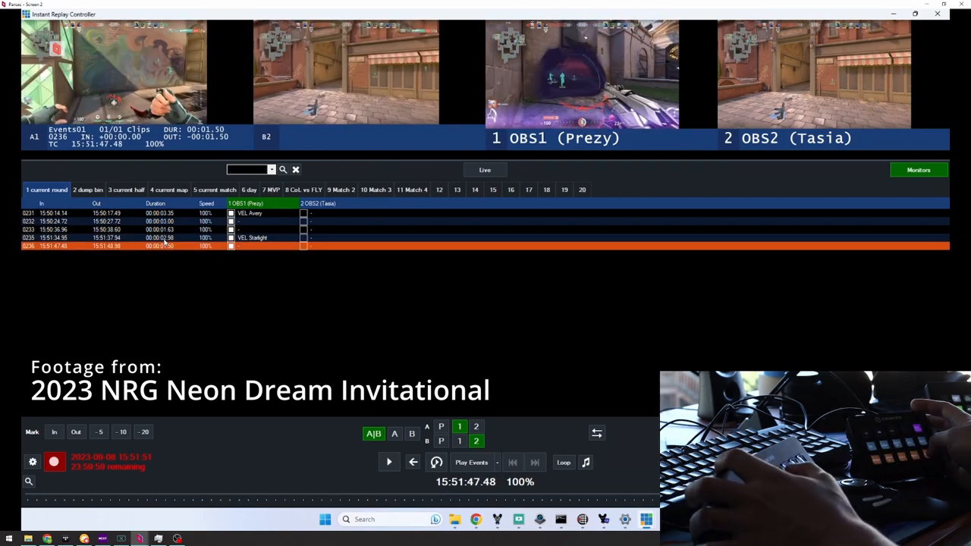
pyautogui.click(389, 461)
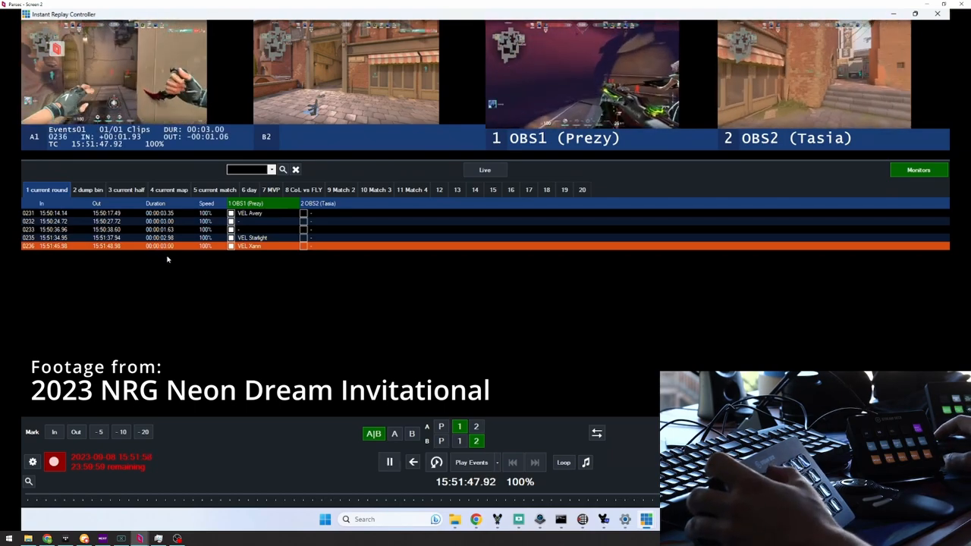
pyautogui.click(389, 462)
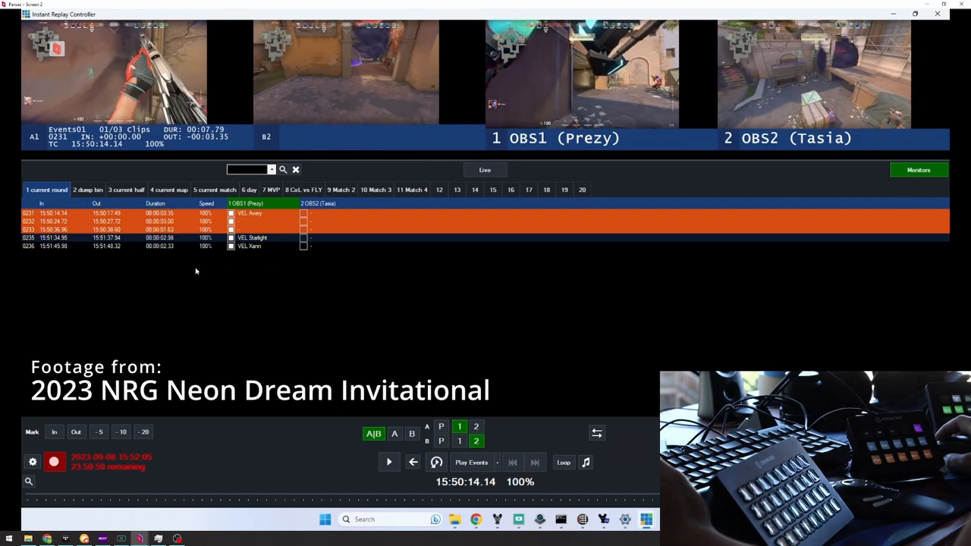
pyautogui.click(389, 462)
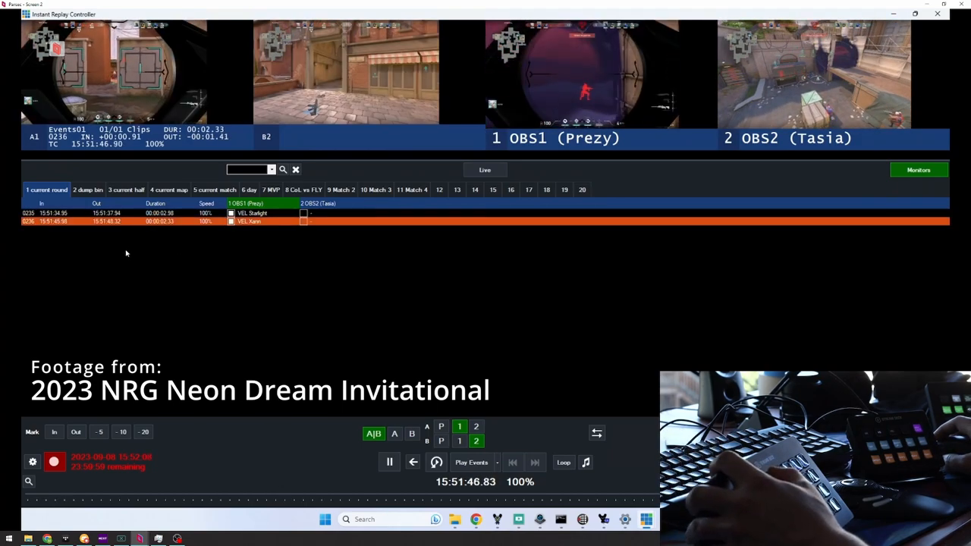